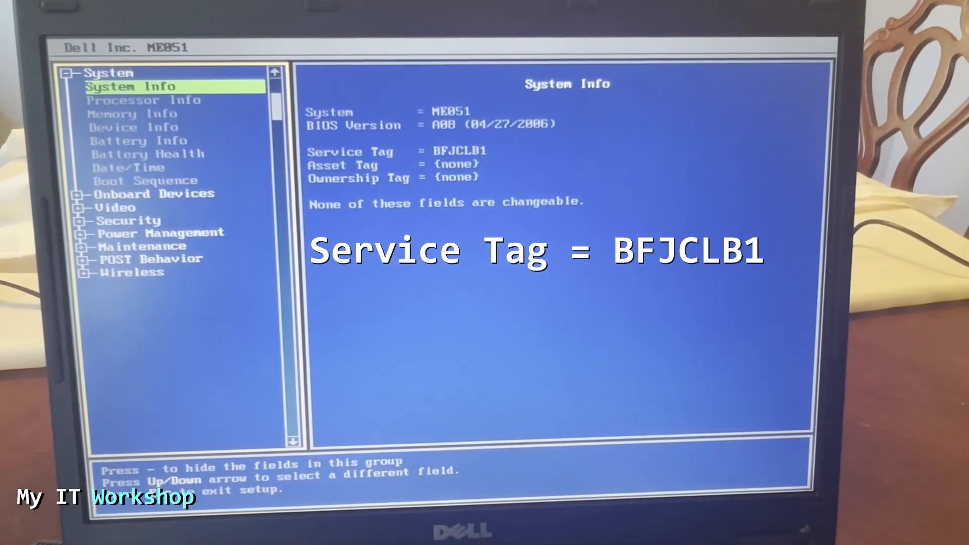
# Step: Review System Info showing model ME051 on BIOS A08, then move to Processor Info
pyautogui.press('Down')
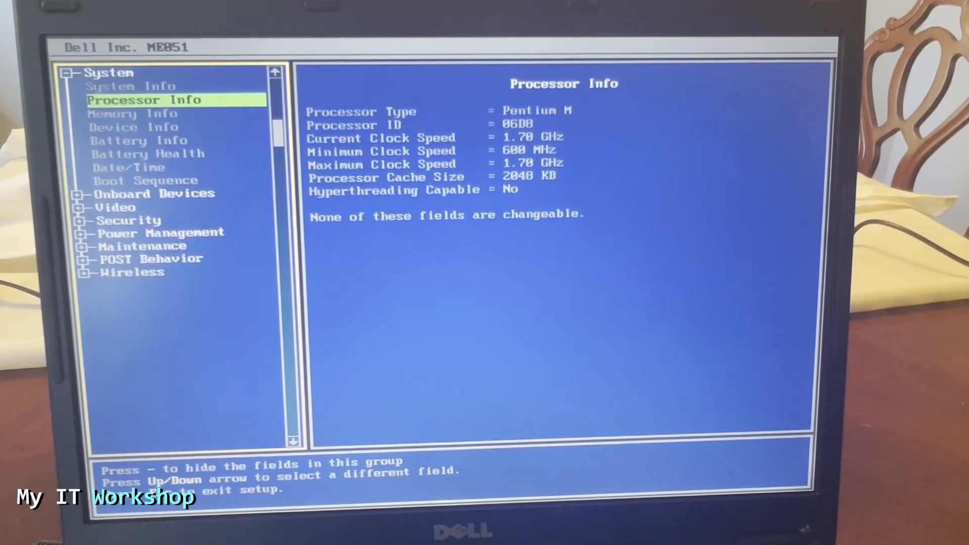
pyautogui.press('Down')
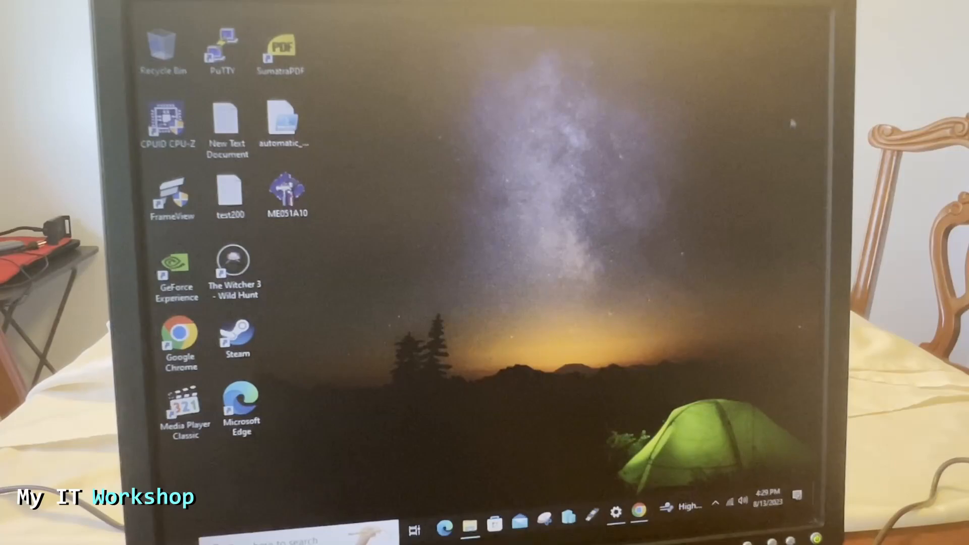
pyautogui.moveTo(603, 439)
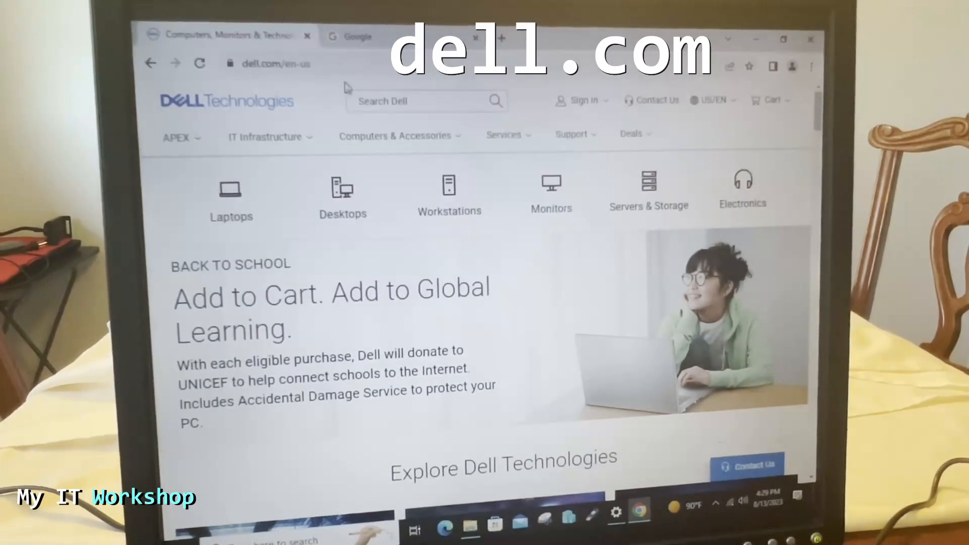
# Step: Navigate from the Dell home page via the Support menu to Support Services & Warranty
pyautogui.click(303, 63)
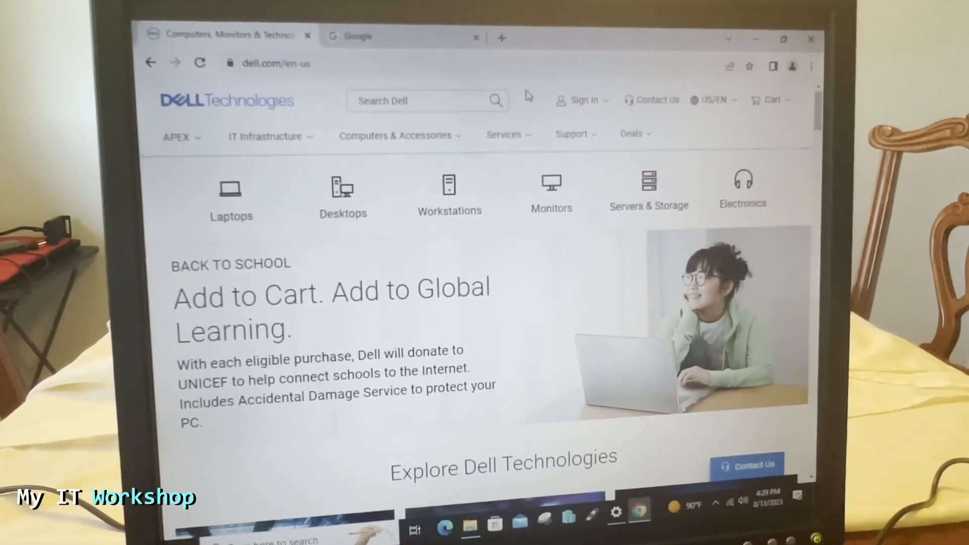
pyautogui.click(571, 134)
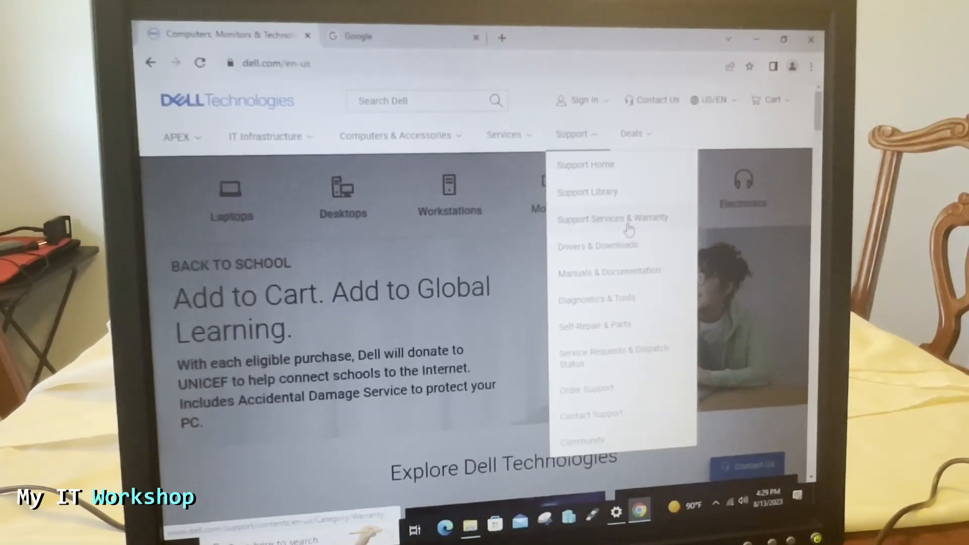
pyautogui.moveTo(649, 225)
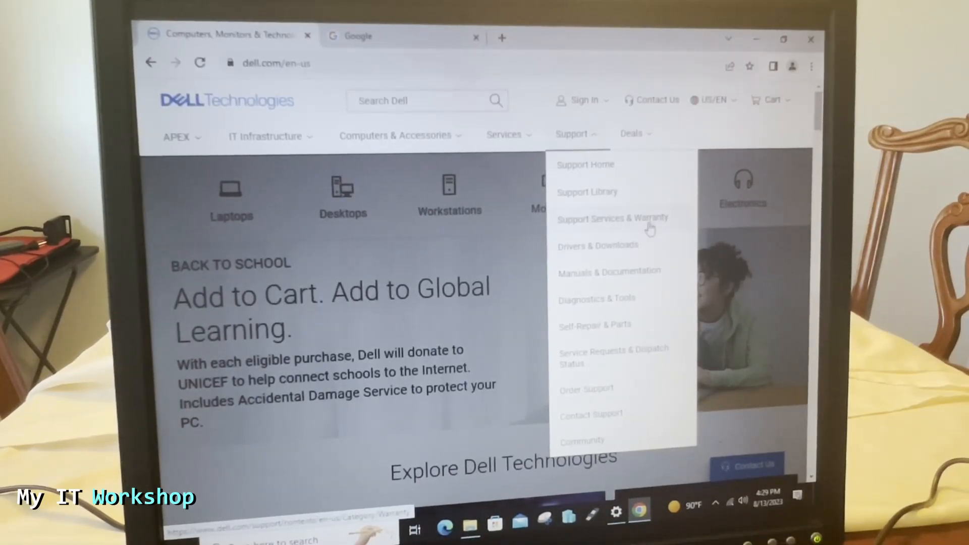
pyautogui.moveTo(593, 230)
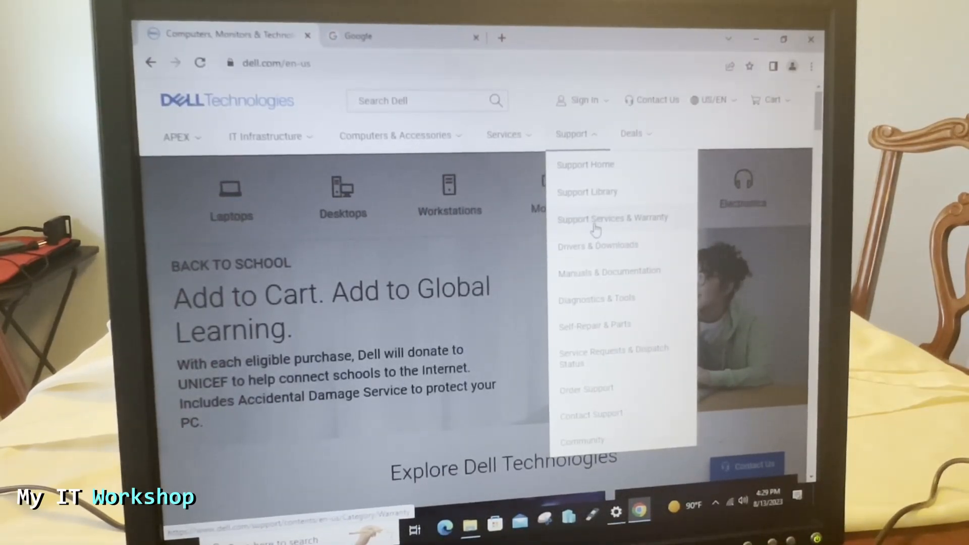
pyautogui.click(612, 218)
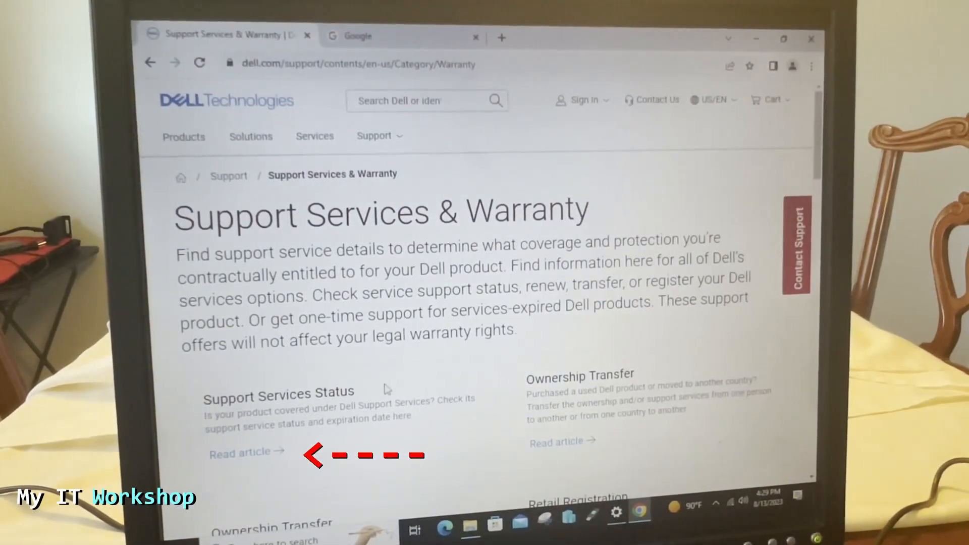
# Step: Look up service tag BFJCLB1 in Support Services Status; no matching product is found
pyautogui.click(241, 453)
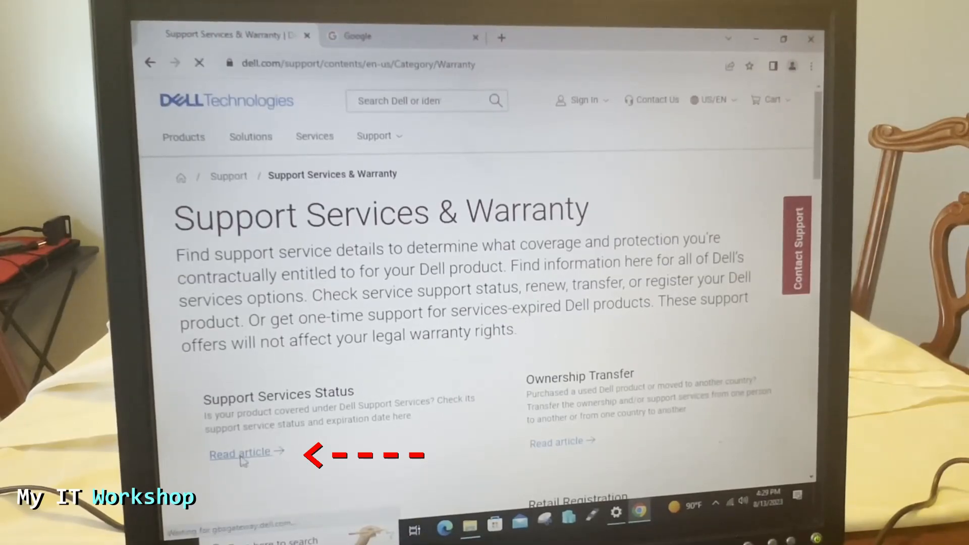
pyautogui.click(240, 452)
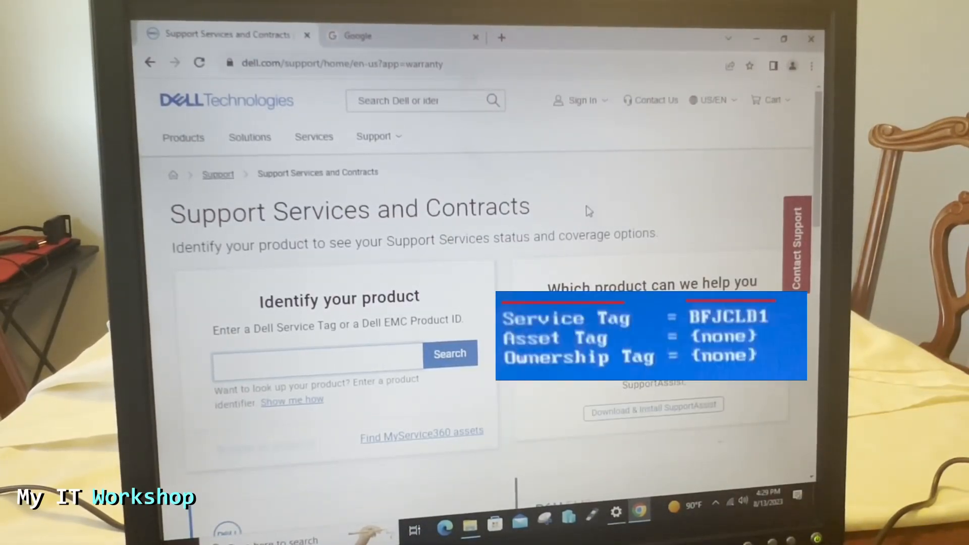
pyautogui.write('BFJCLBT')
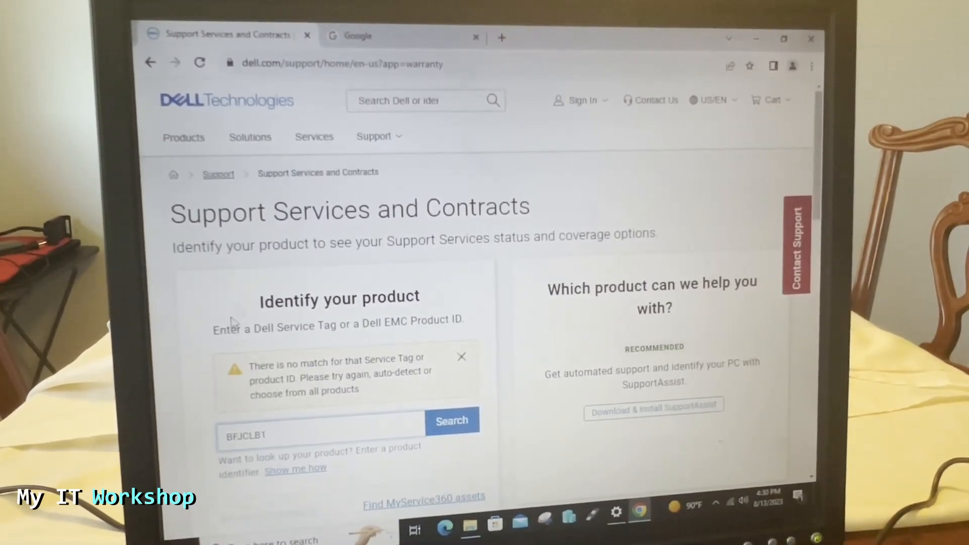
pyautogui.moveTo(254, 357); pyautogui.dragTo(358, 392)
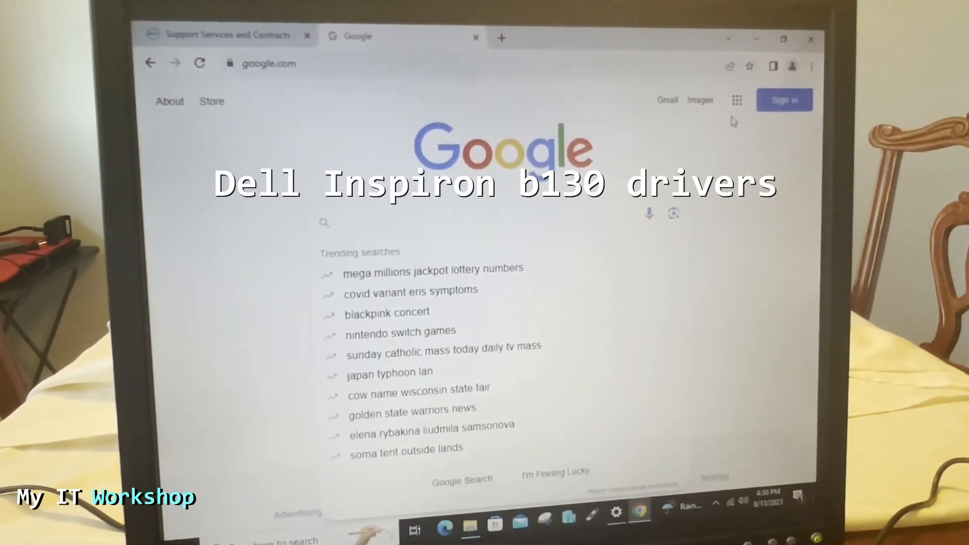
# Step: Search Google for 'dell inspiron b130 drivers' and open Dell's Inspiron B130 Drivers & Downloads page
pyautogui.write('dell inspiron b130')
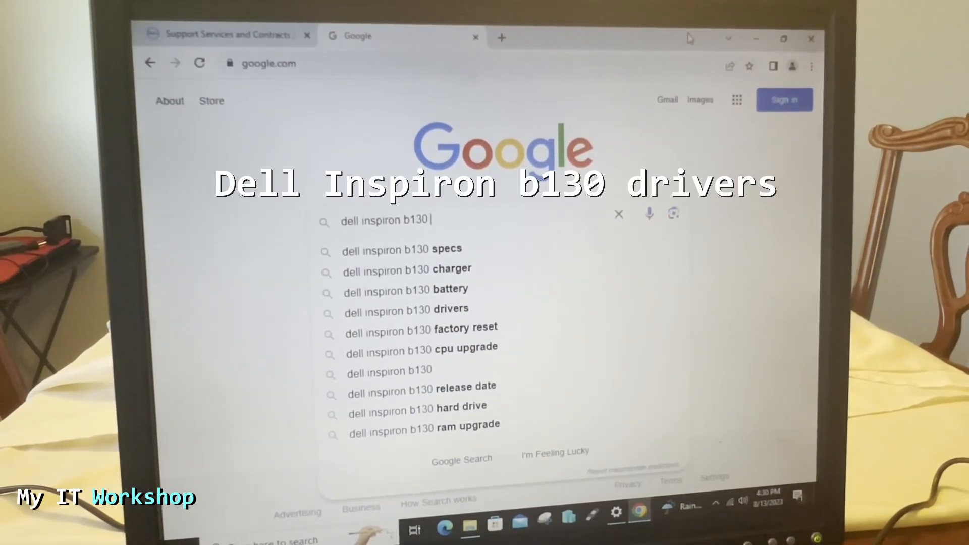
pyautogui.write('drivers')
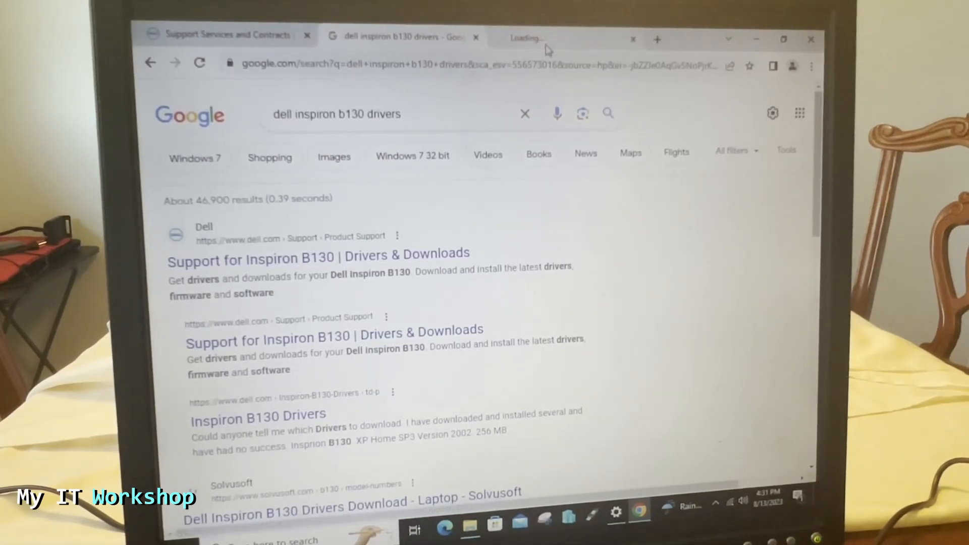
pyautogui.click(318, 253)
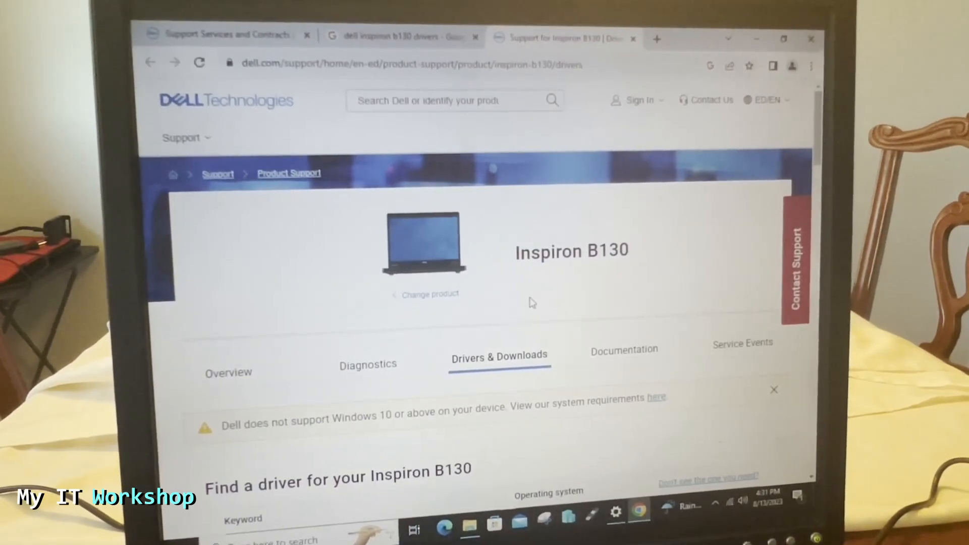
# Step: Filter the Inspiron B130 downloads with the keyword 'bios', narrowing the list to five
pyautogui.scroll(-3)
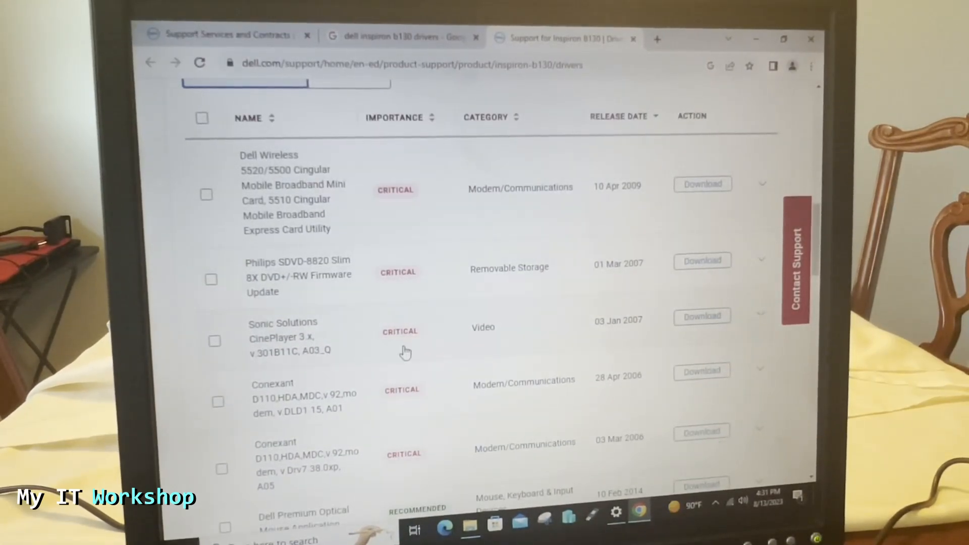
pyautogui.moveTo(622, 200)
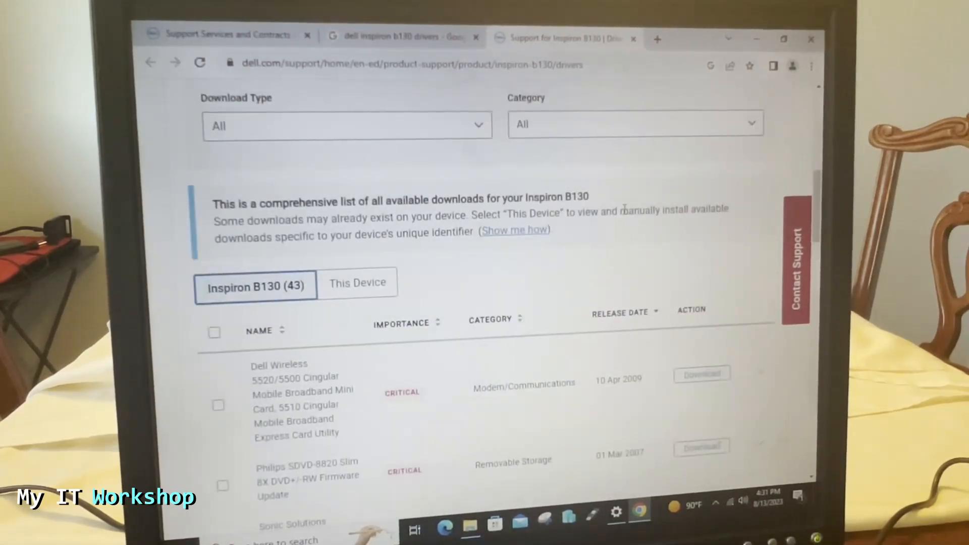
pyautogui.scroll(3)
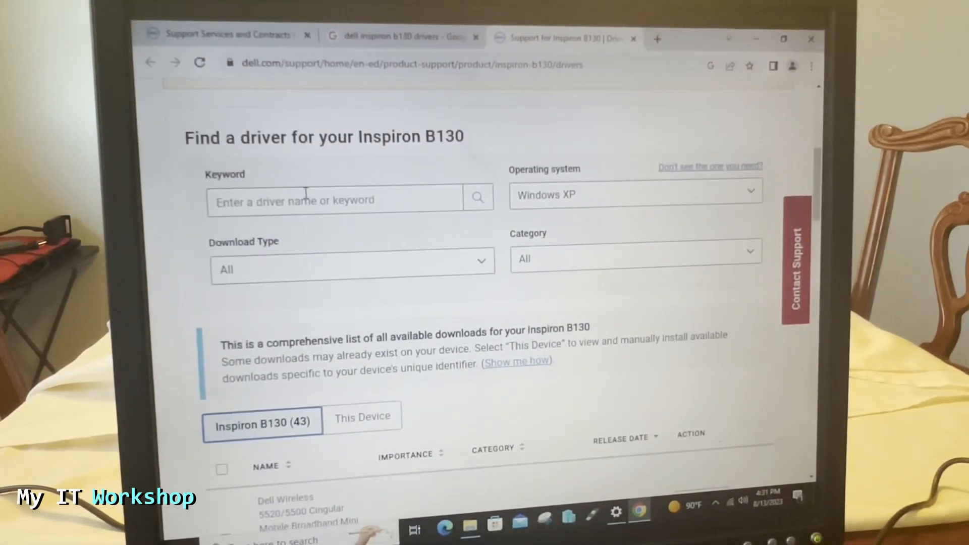
pyautogui.write('bio')
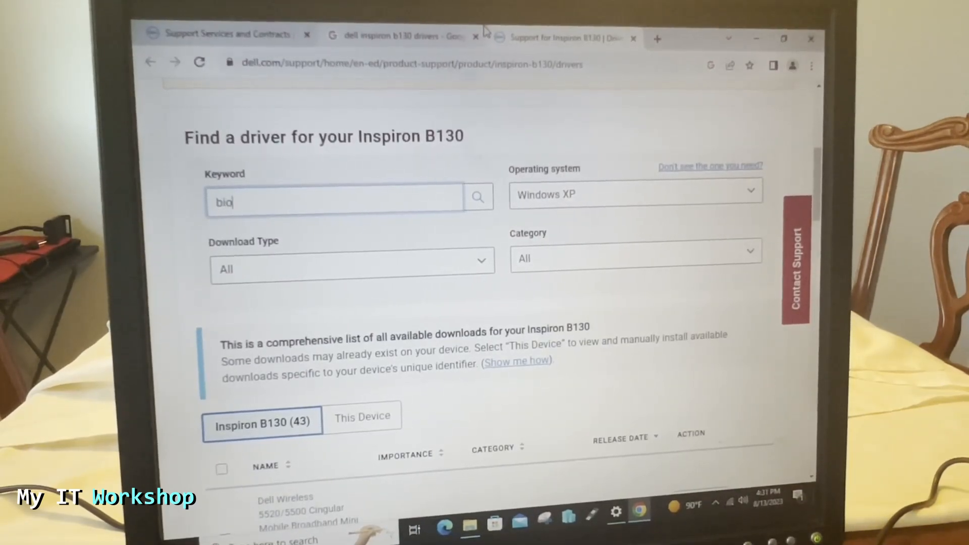
pyautogui.write('s')
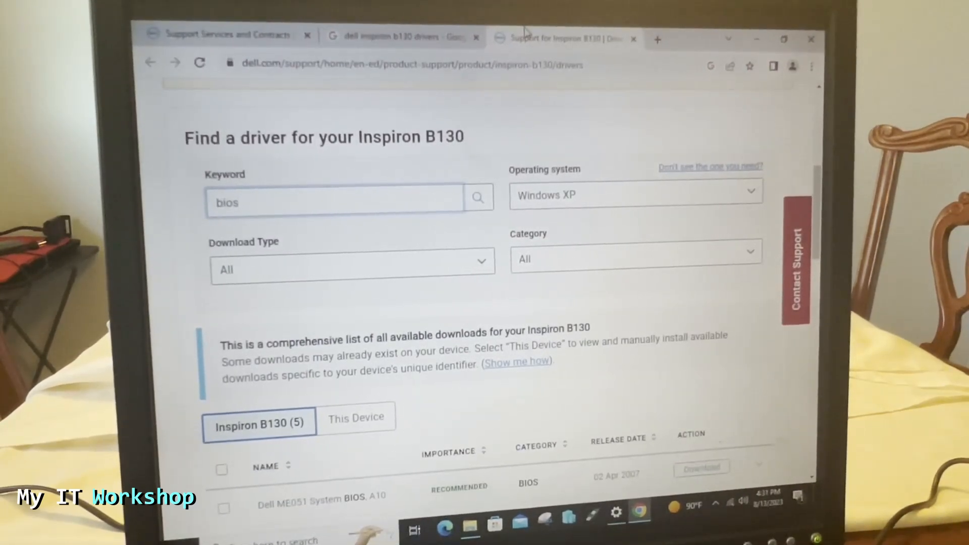
pyautogui.scroll(-3)
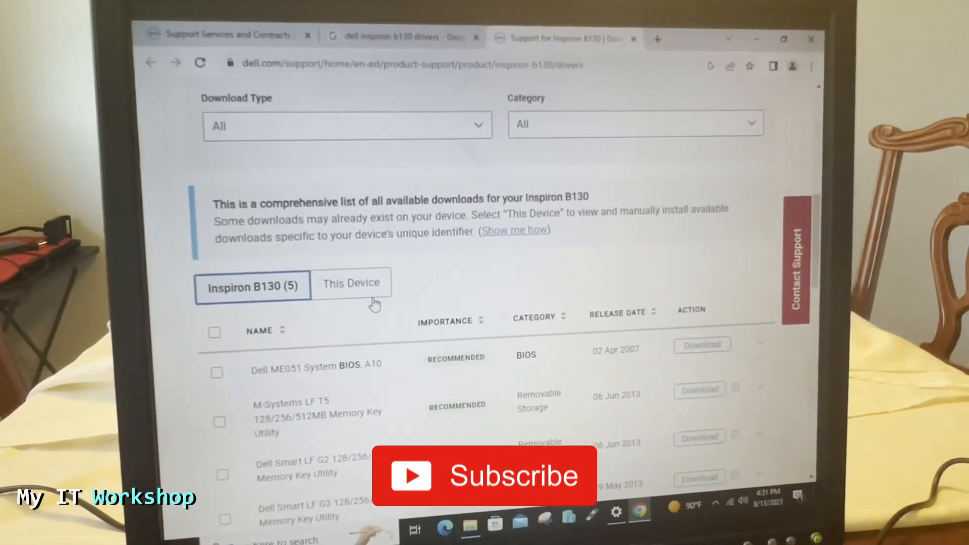
pyautogui.write('bios')
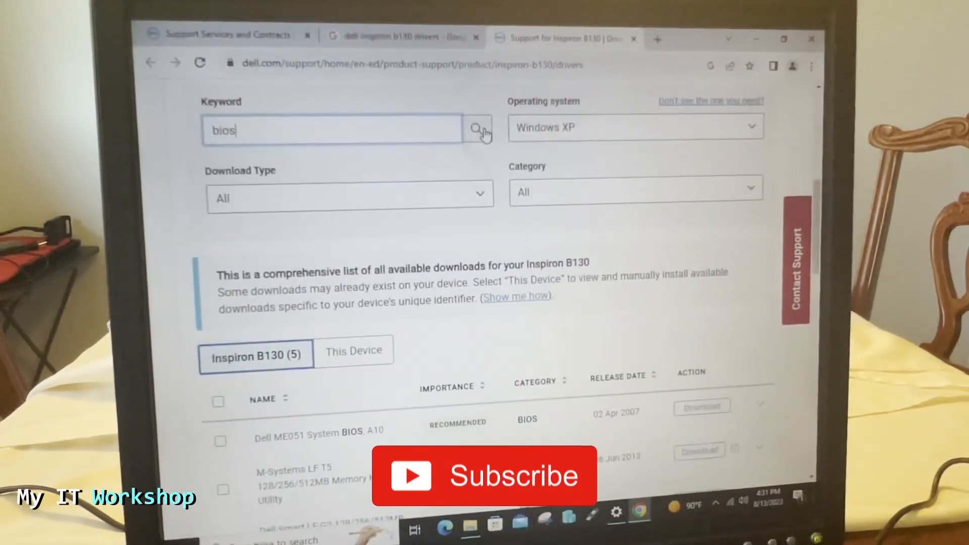
pyautogui.scroll(-3)
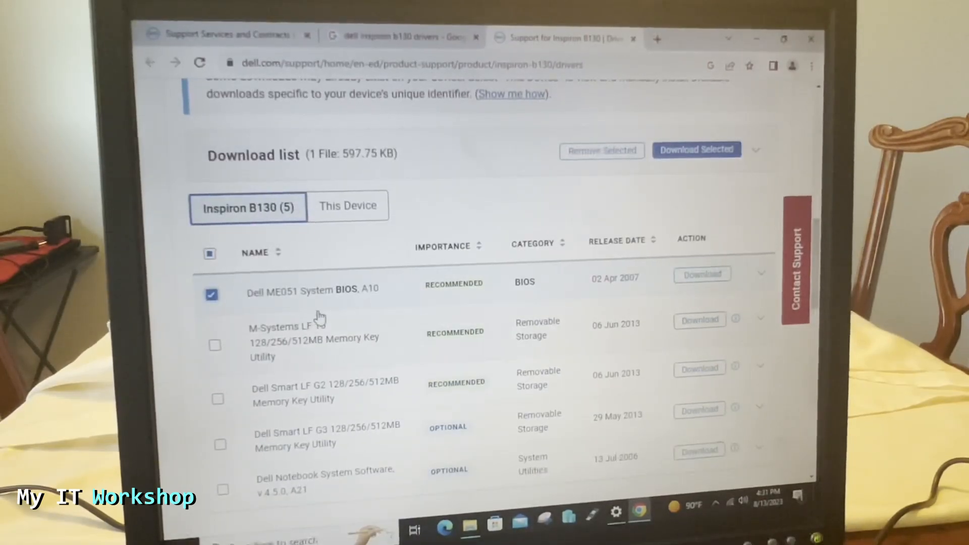
pyautogui.moveTo(619, 294)
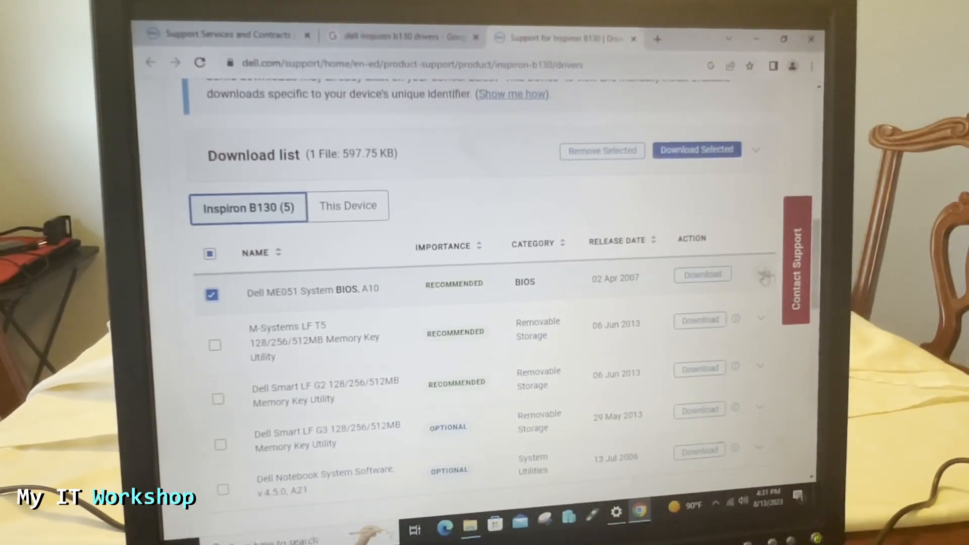
# Step: Download Dell ME051 System BIOS A10 as ME051A10.EXE
pyautogui.click(761, 274)
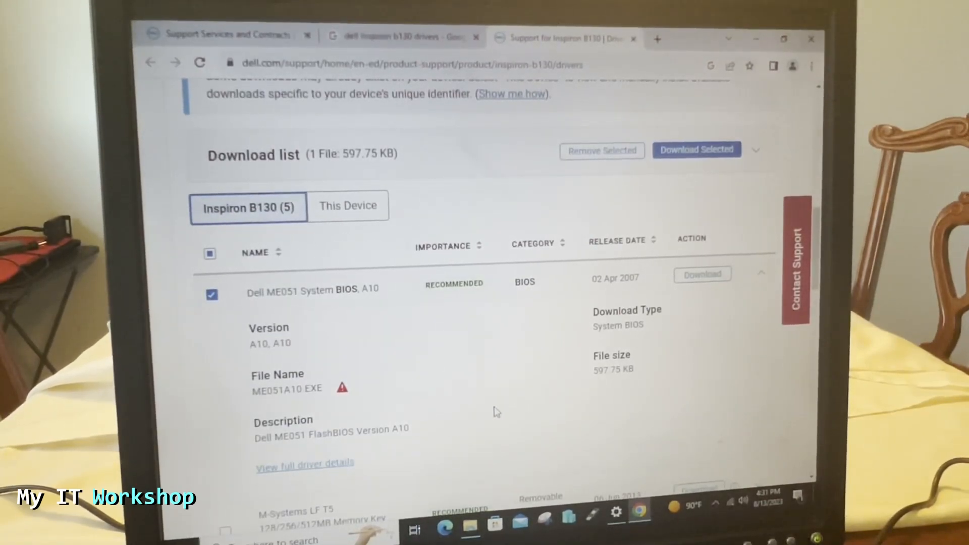
pyautogui.doubleClick(617, 326)
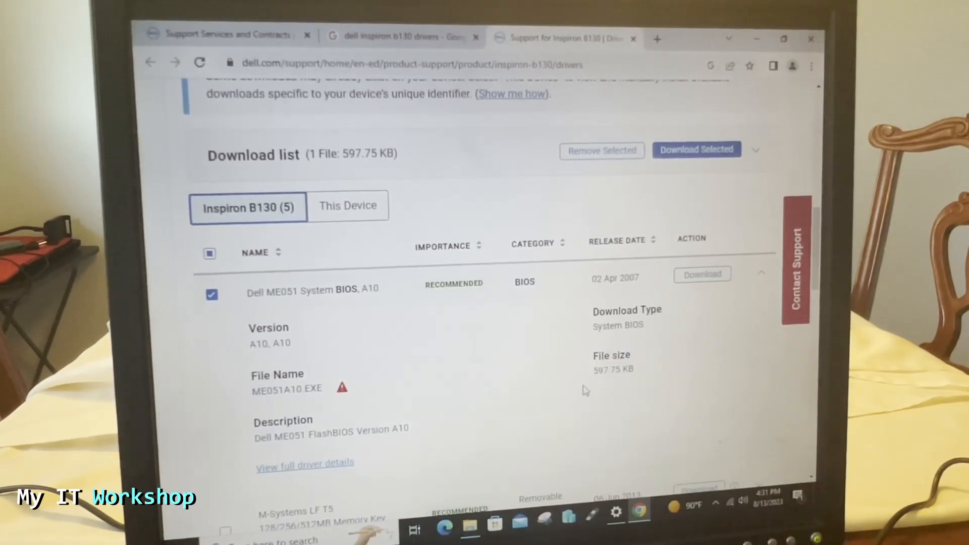
pyautogui.moveTo(587, 403)
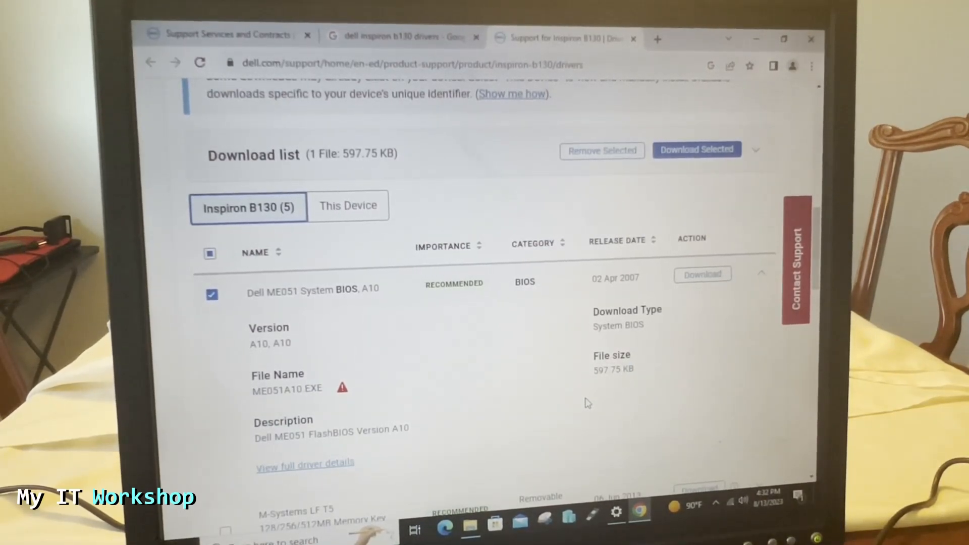
pyautogui.moveTo(617, 240)
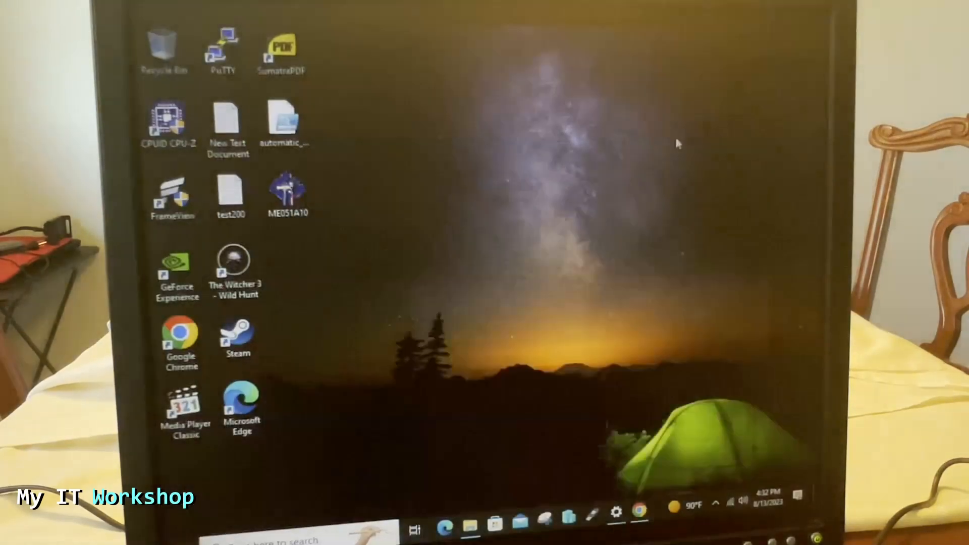
# Step: Copy ME051A10.EXE from the desktop onto the Bootable_USB (D:) drive
pyautogui.moveTo(289, 188); pyautogui.dragTo(451, 191)
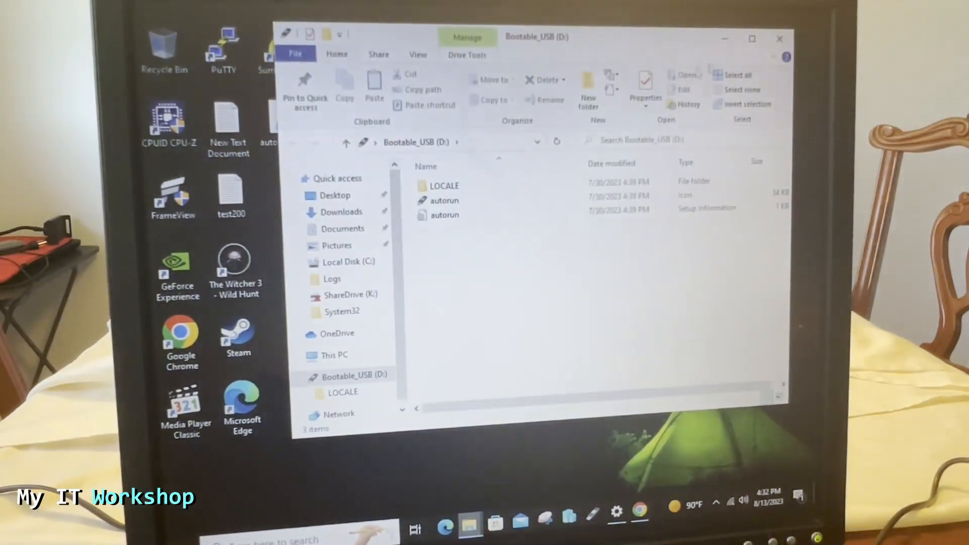
pyautogui.click(778, 38)
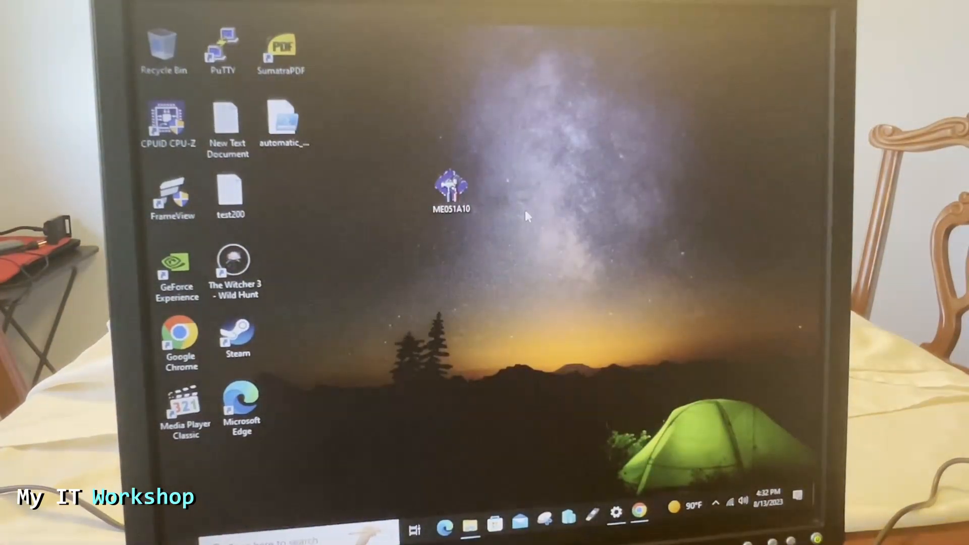
pyautogui.click(469, 527)
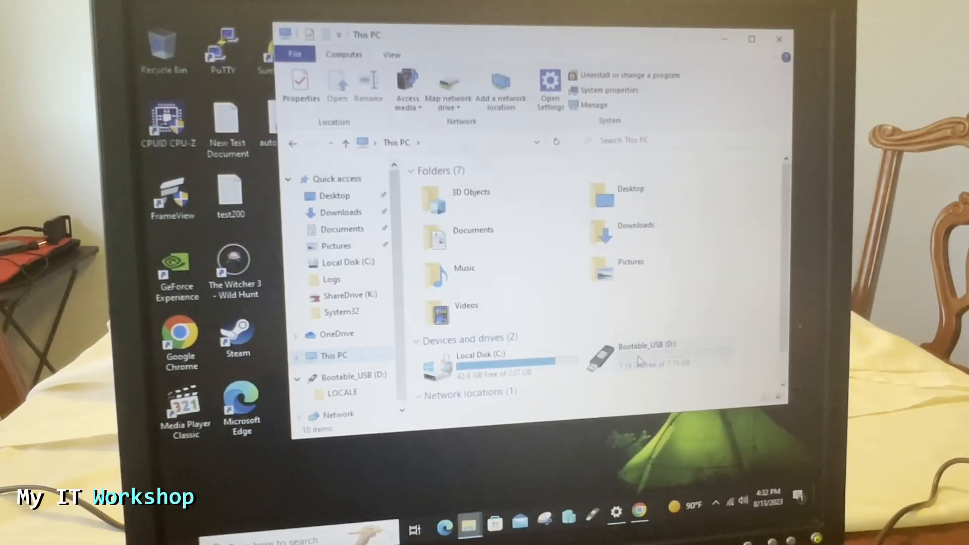
pyautogui.moveTo(466, 52)
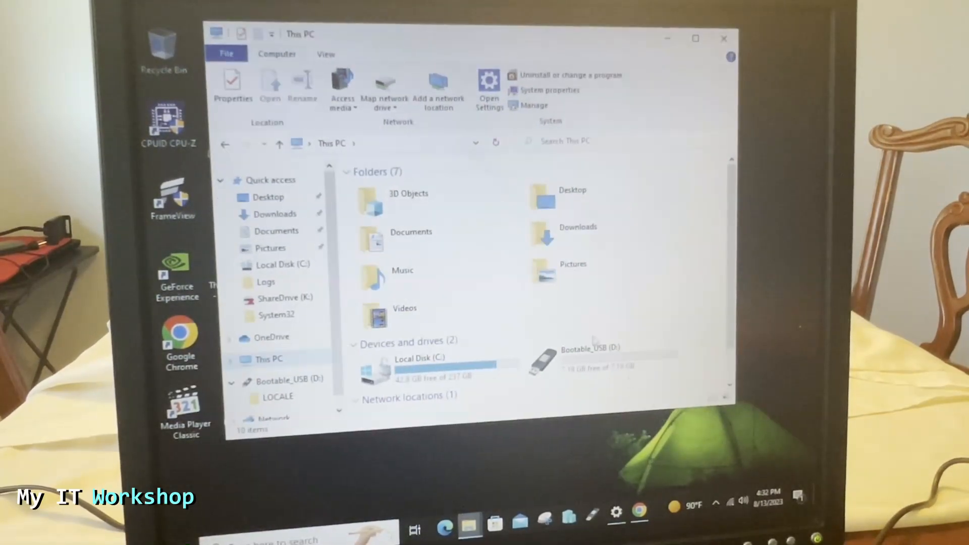
pyautogui.doubleClick(593, 355)
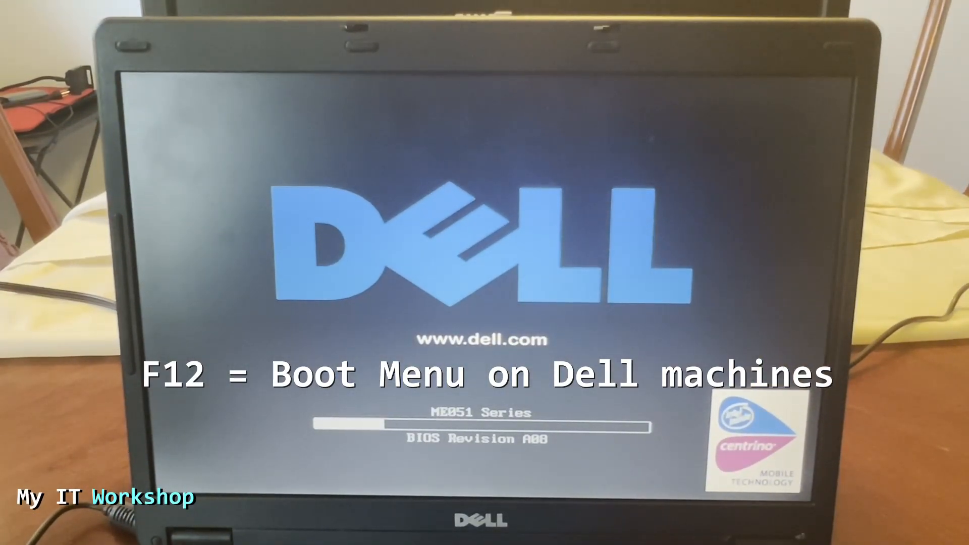
# Step: Use the F12 one-time boot menu to boot the laptop from the USB Storage Device into FreeDOS
pyautogui.press('f12')
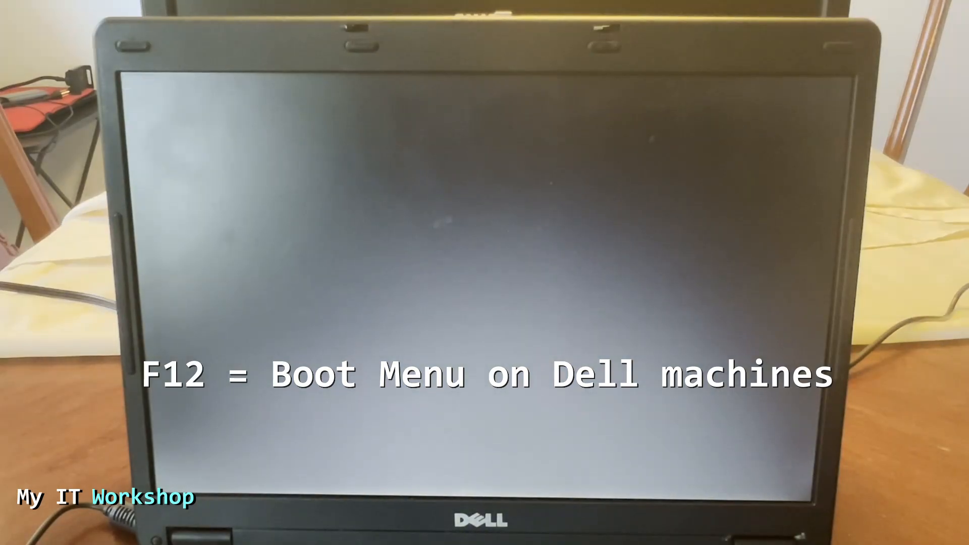
pyautogui.press('f12')
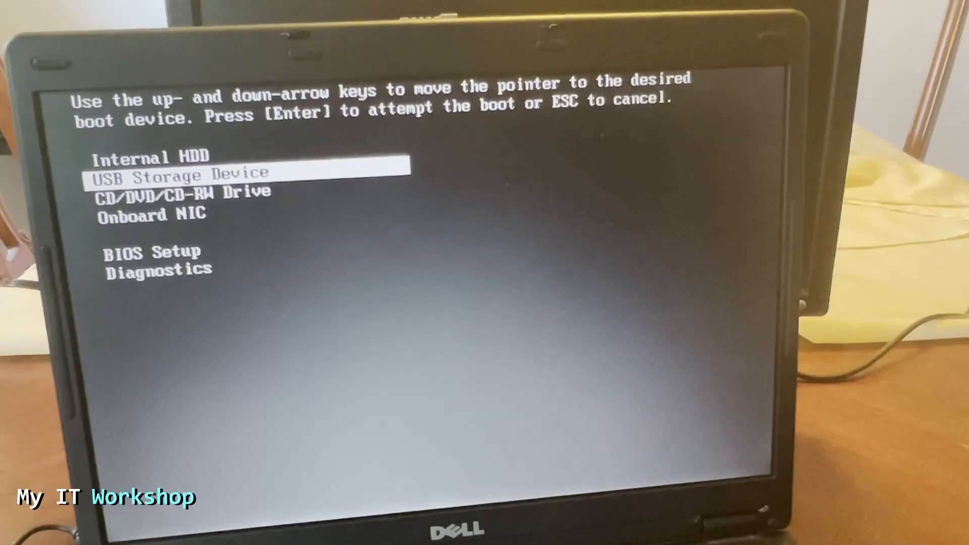
pyautogui.press('enter')
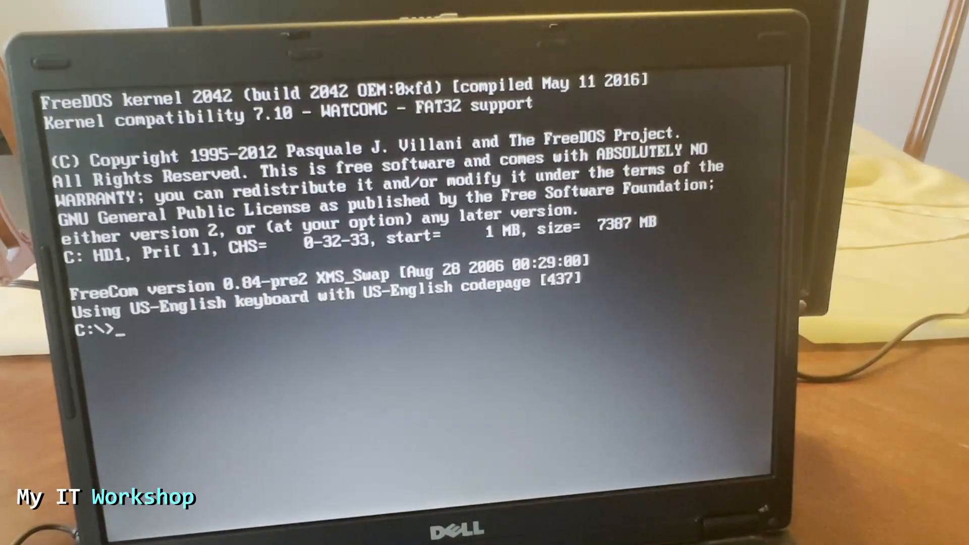
# Step: List the USB drive with dir, then launch ME051A10.EXE at the C:\> prompt
pyautogui.write('d')
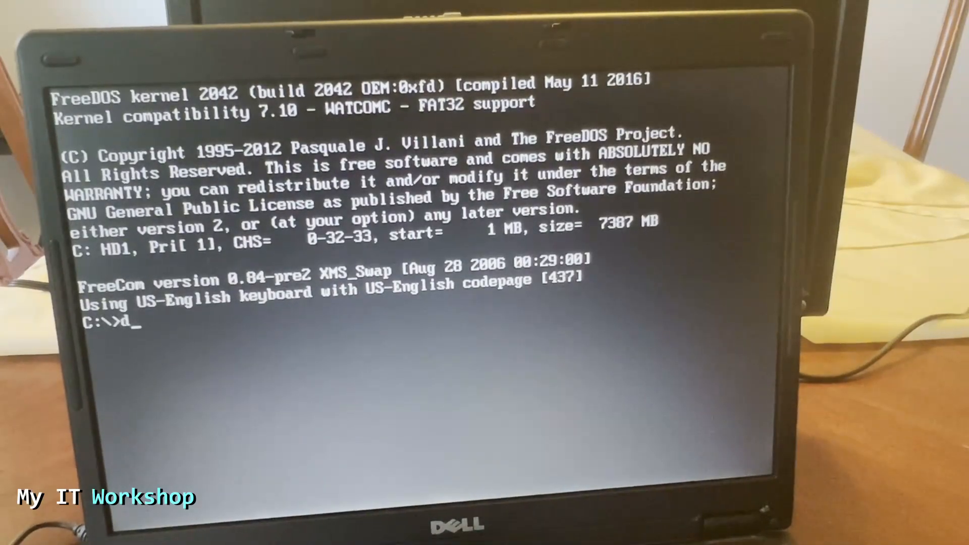
pyautogui.write('ir')
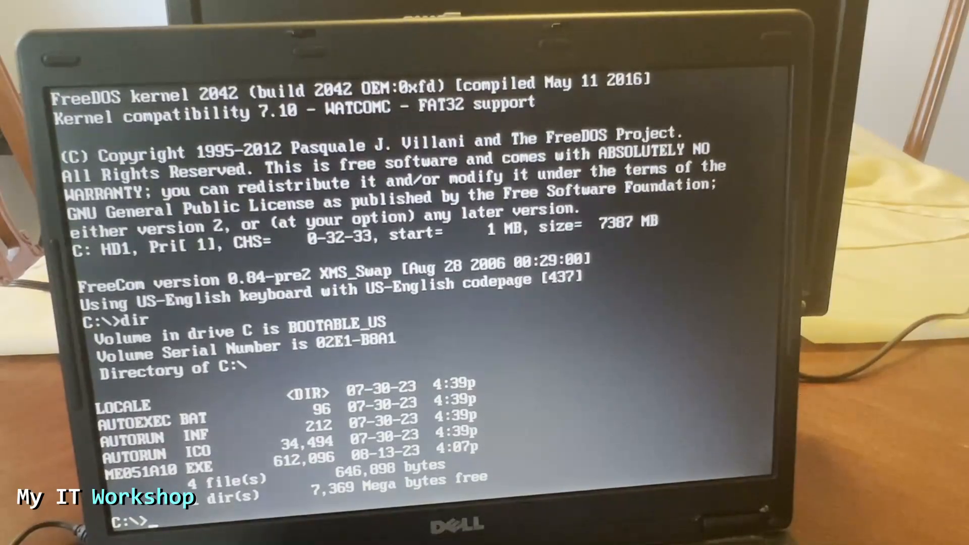
pyautogui.write('ME')
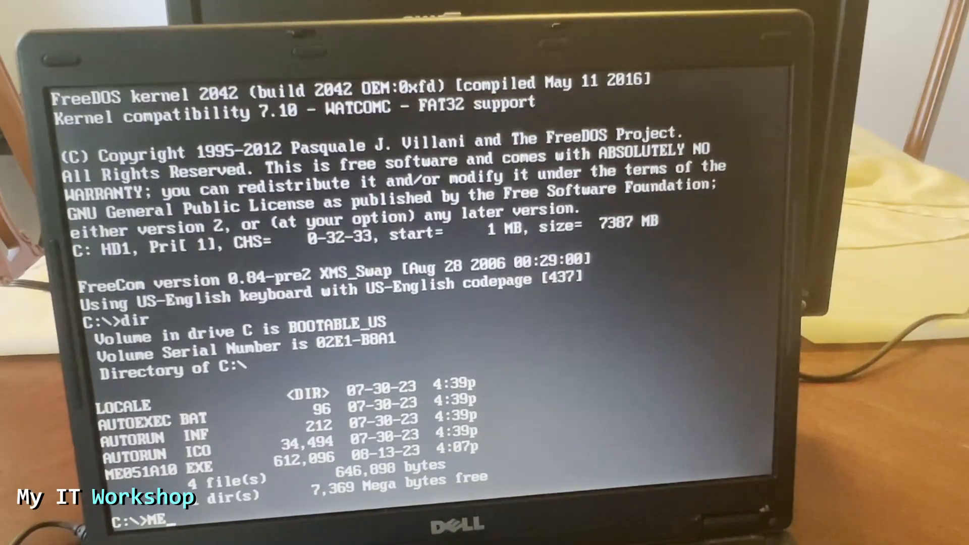
pyautogui.write('051A10.EXE')
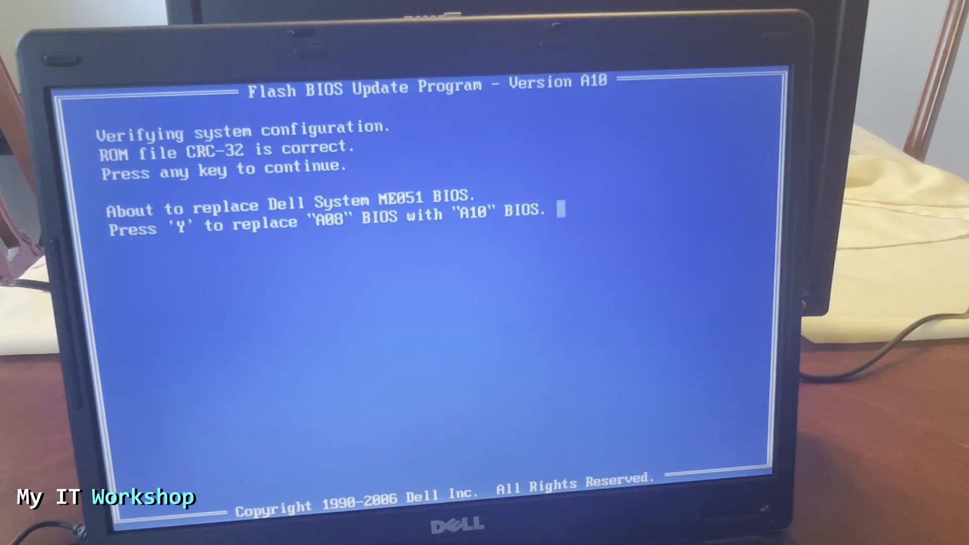
# Step: Confirm the A08-to-A10 flash and dismiss the battery-must-be-installed error that aborts it
pyautogui.press('y')
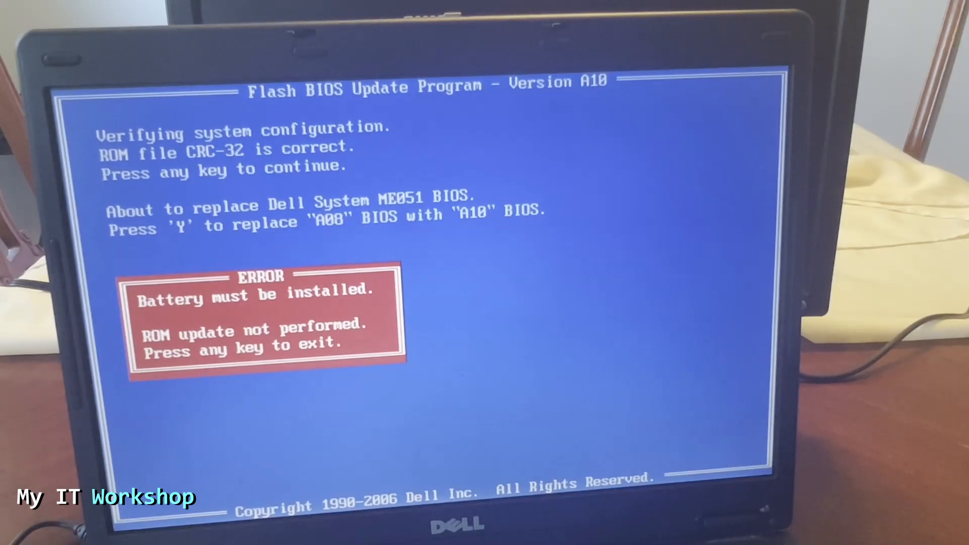
pyautogui.press('enter')
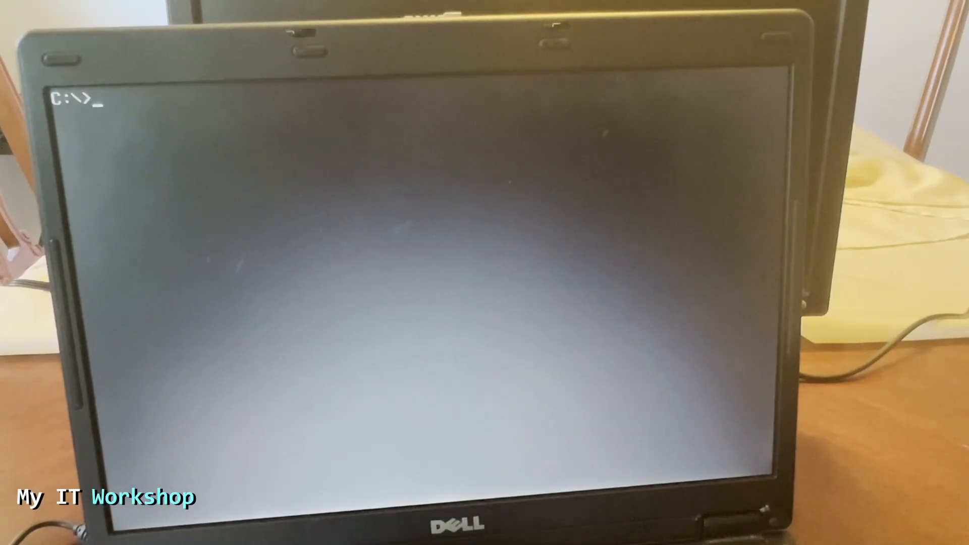
# Step: Relaunch the update as ME051A10.EXE /forceit to bypass the battery check
pyautogui.write('DIR')
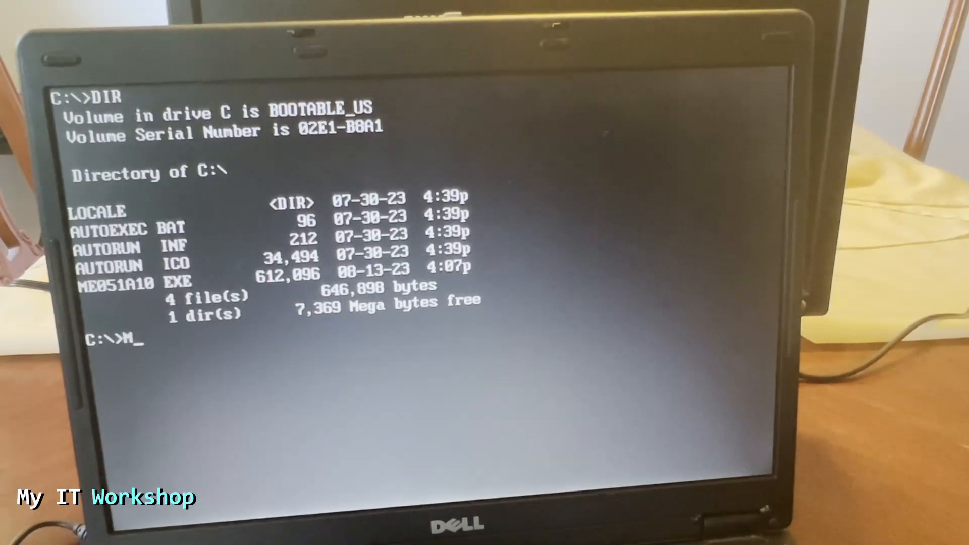
pyautogui.write('E051A10.EXE')
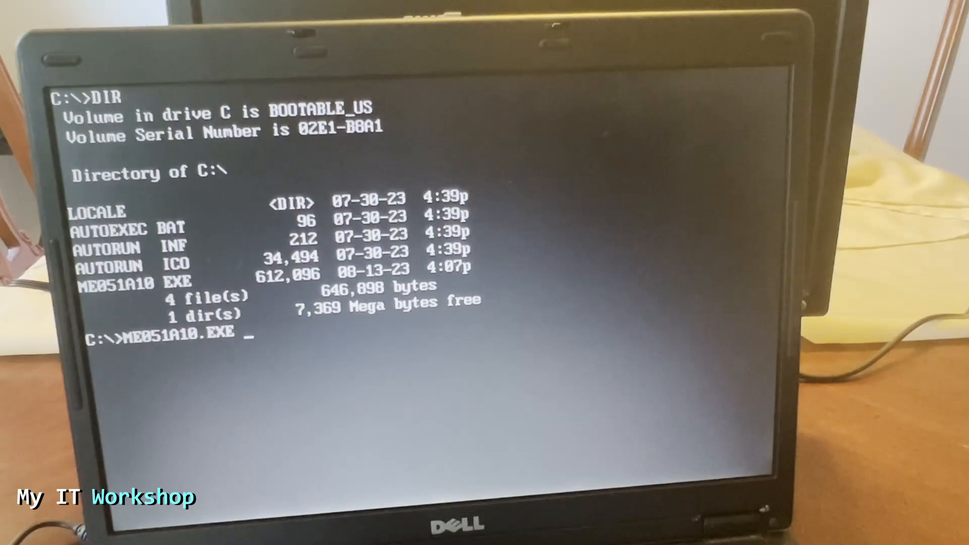
pyautogui.write('/f')
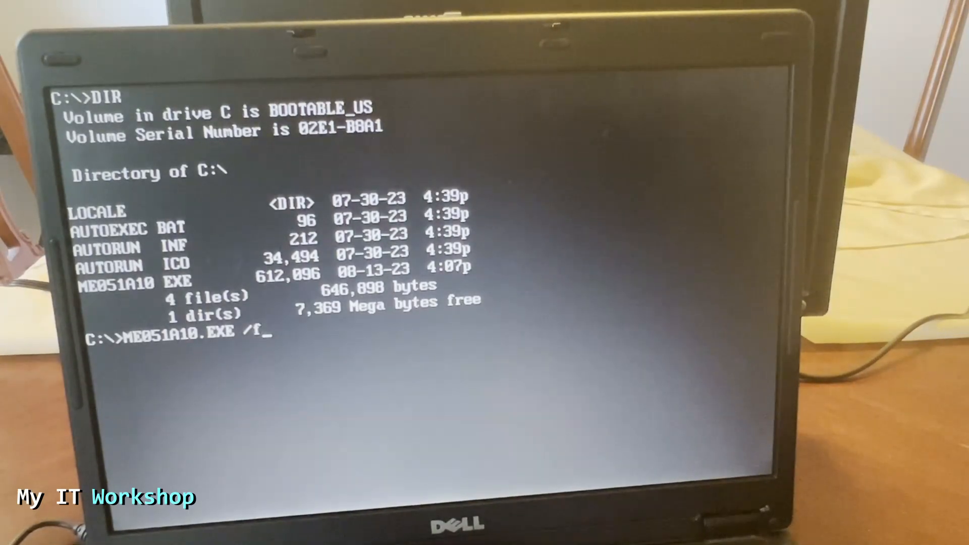
pyautogui.write('orceit')
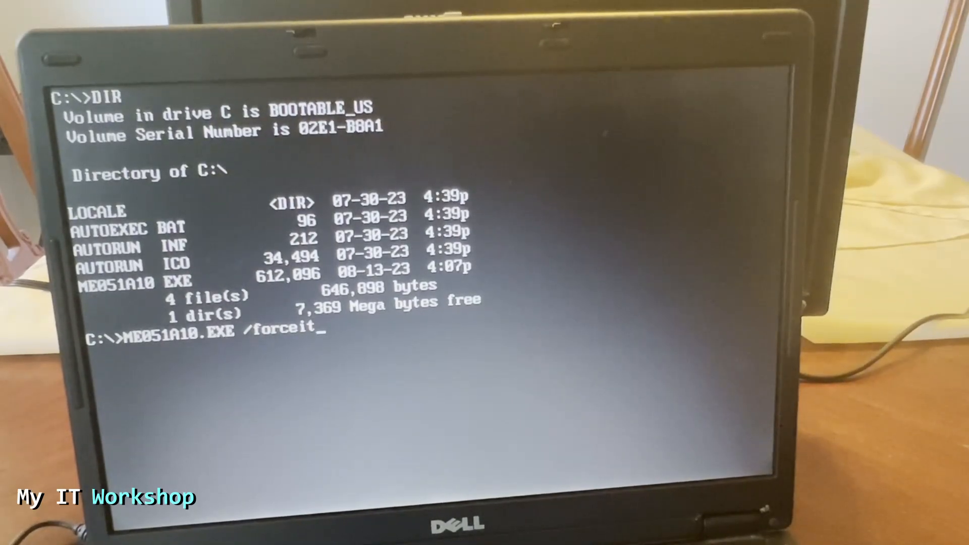
pyautogui.press('enter')
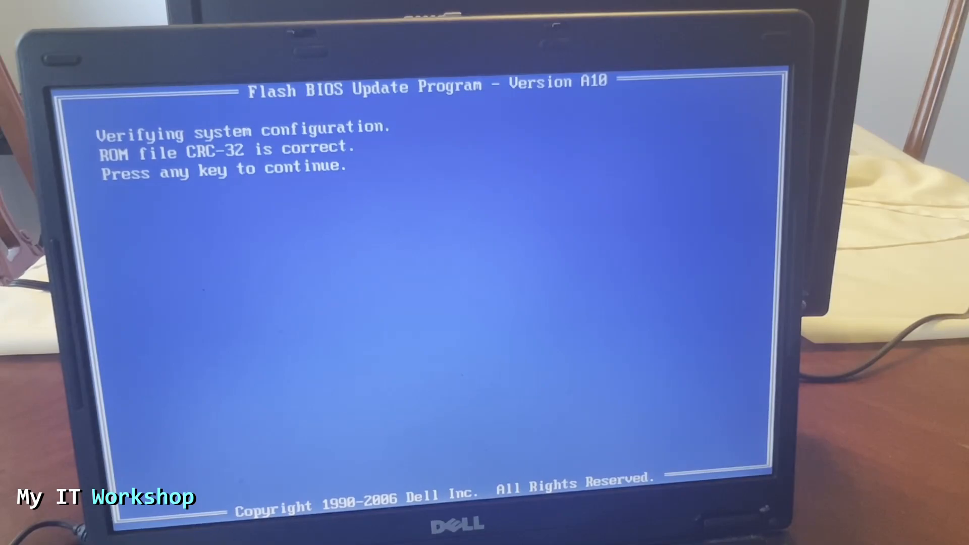
# Step: Confirm flashing A08 to A10, then request BIOS Setup with F2 as the laptop reboots
pyautogui.press('y')
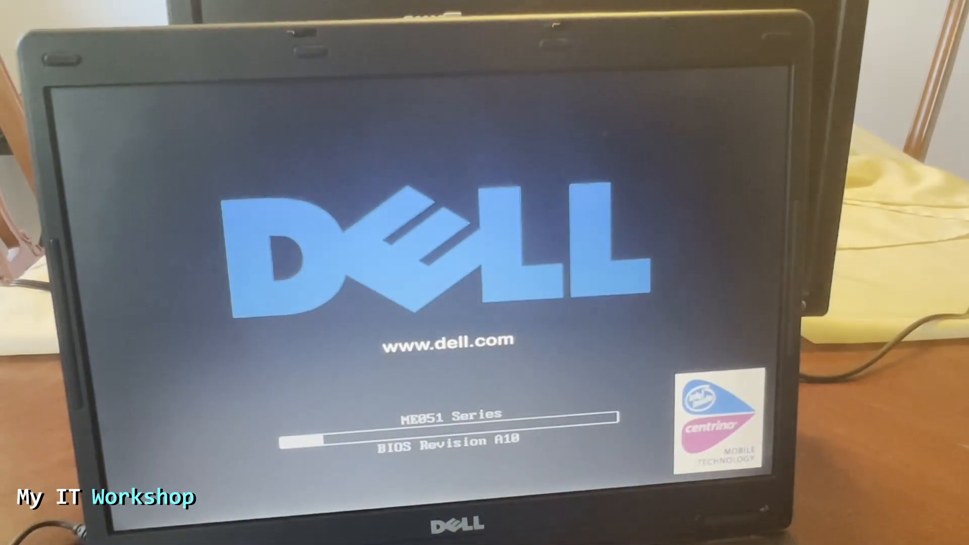
pyautogui.press('f2')
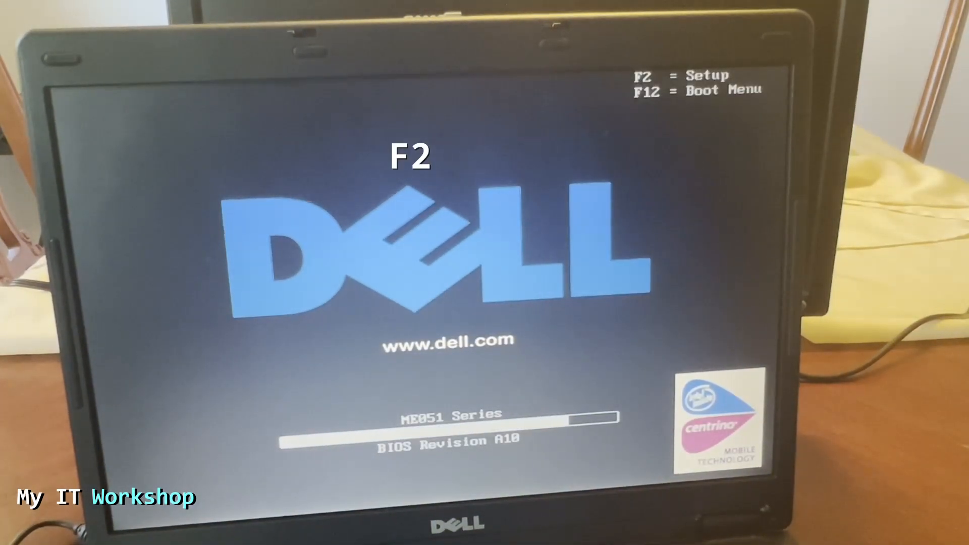
pyautogui.press('f2')
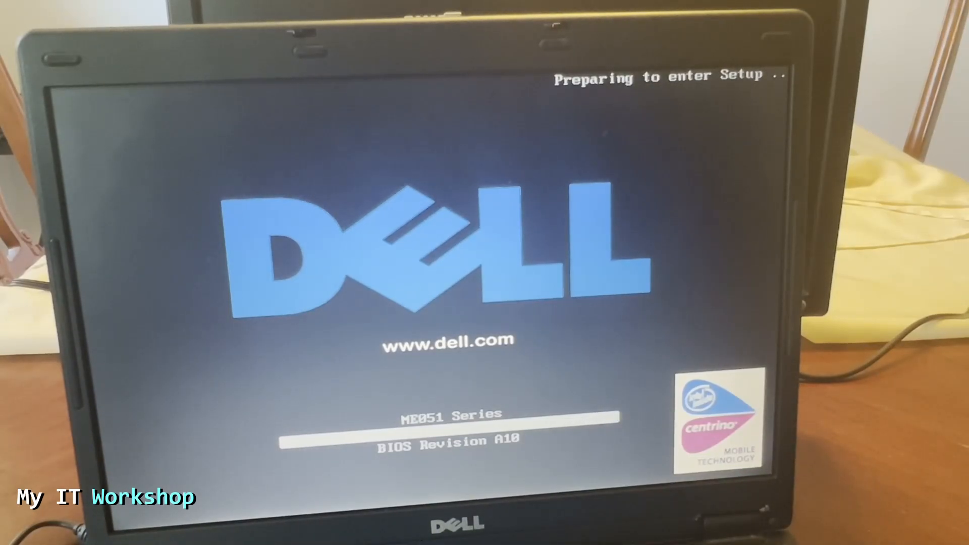
# Step: Confirm System Info reports BIOS Version A10 (11/07/2006), then request to exit Setup
pyautogui.press('f2')
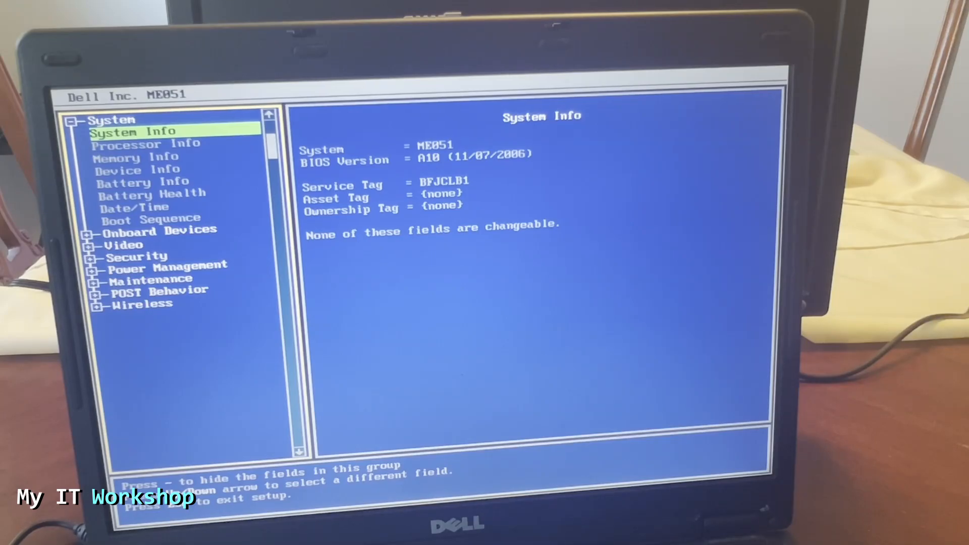
pyautogui.moveTo(426, 179)
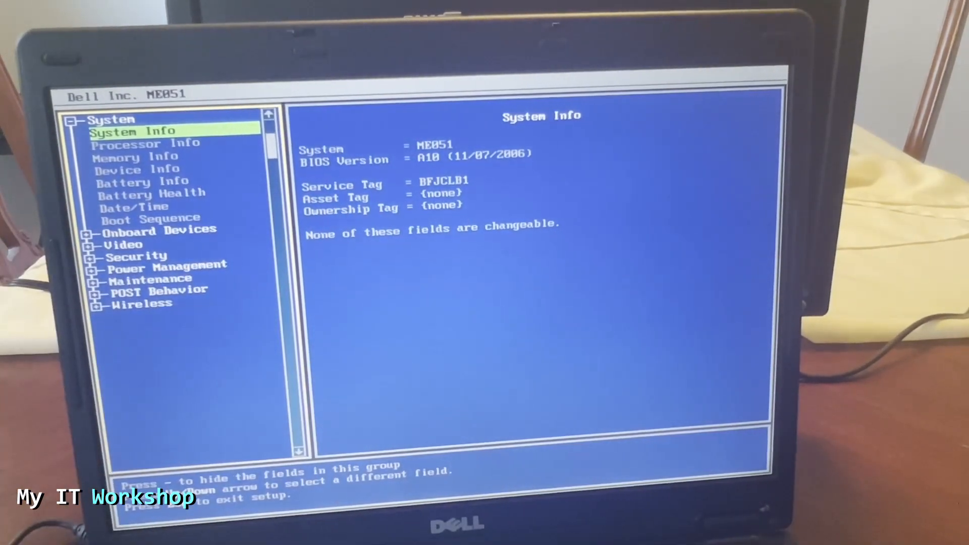
pyautogui.press('Escape')
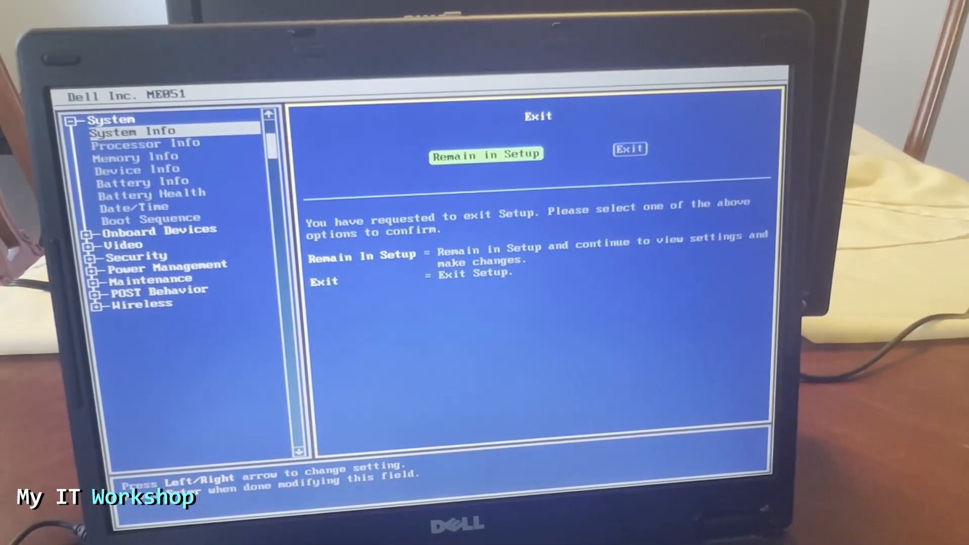